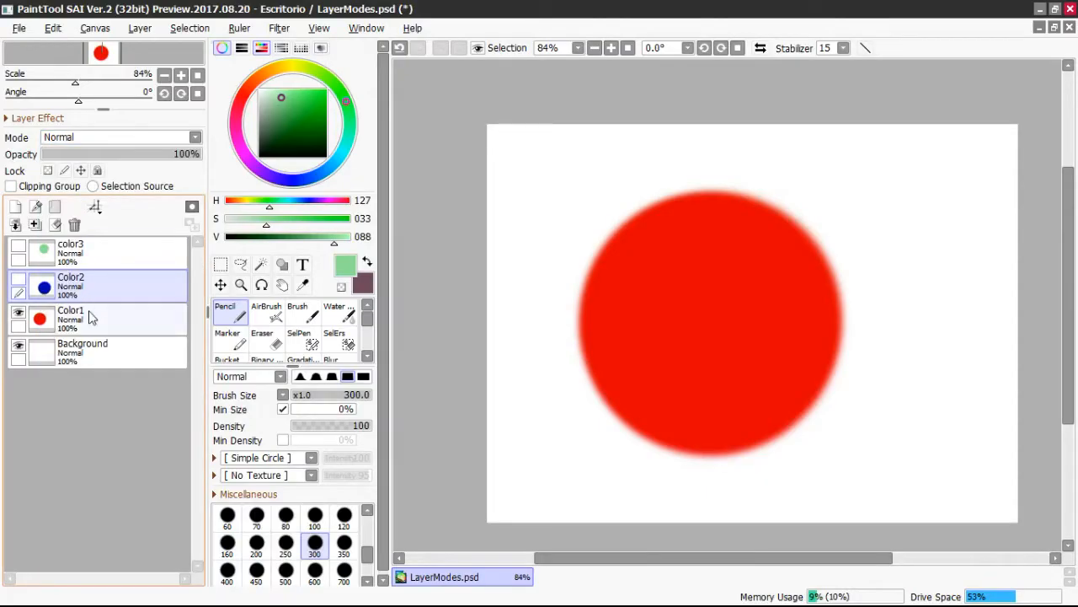
Keep the red circle's layer on Normal blending
{"action": "left_click", "coordinate": [71, 318]}
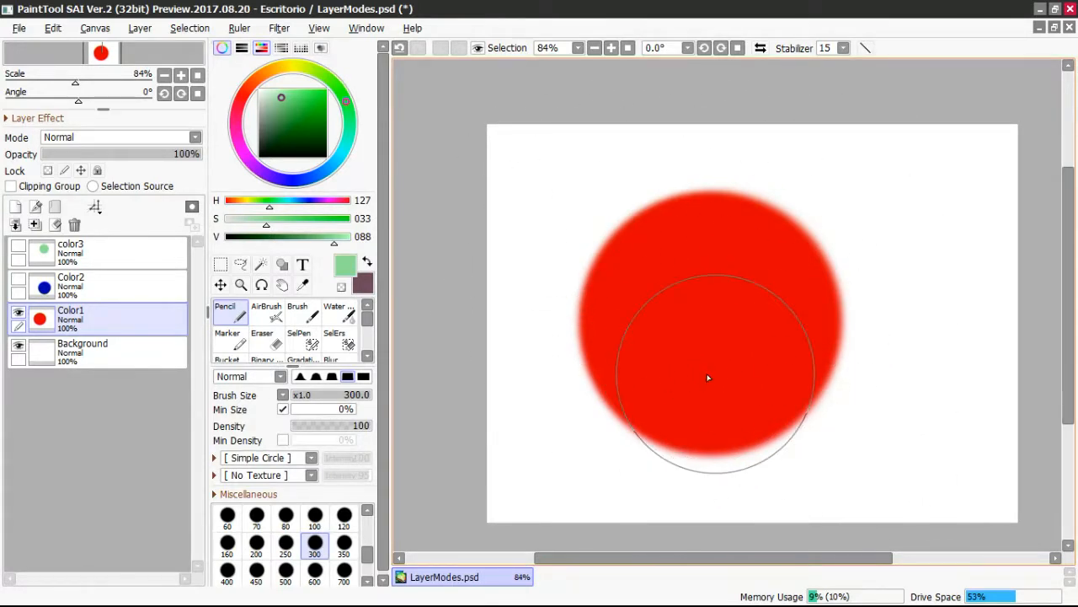
{"action": "left_click", "coordinate": [118, 137]}
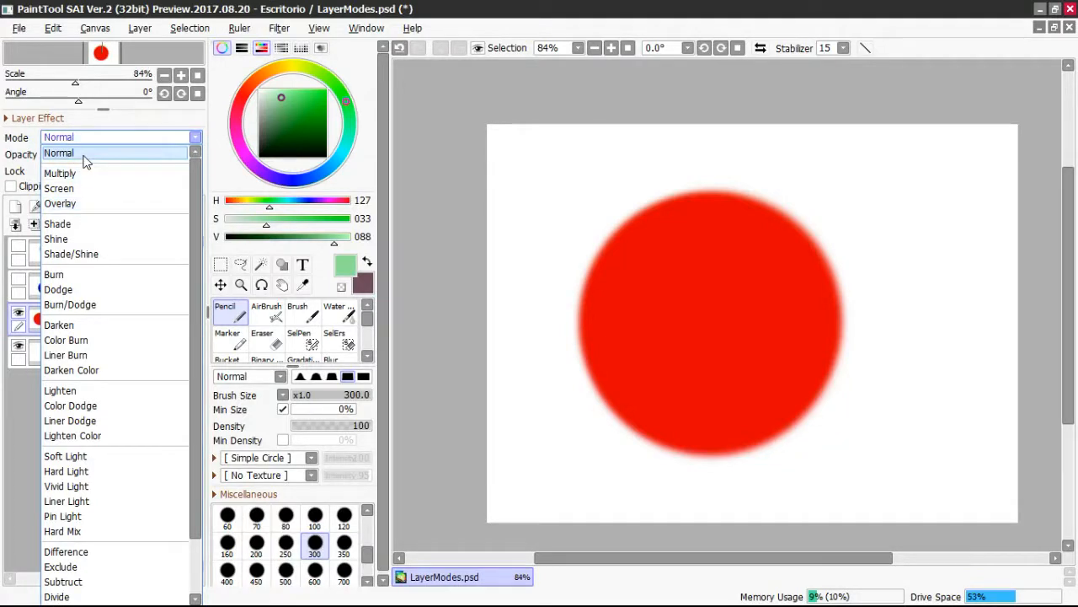
{"action": "left_click", "coordinate": [58, 152]}
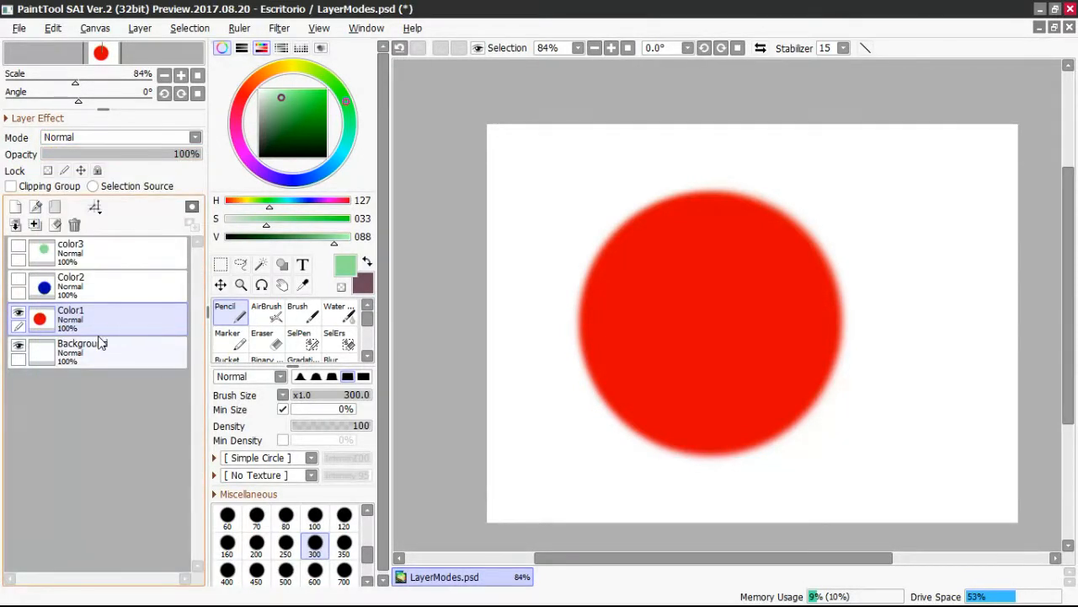
Show the blue circle's layer with Shine blending, then reveal the green circle's layer
{"action": "left_click", "coordinate": [19, 286]}
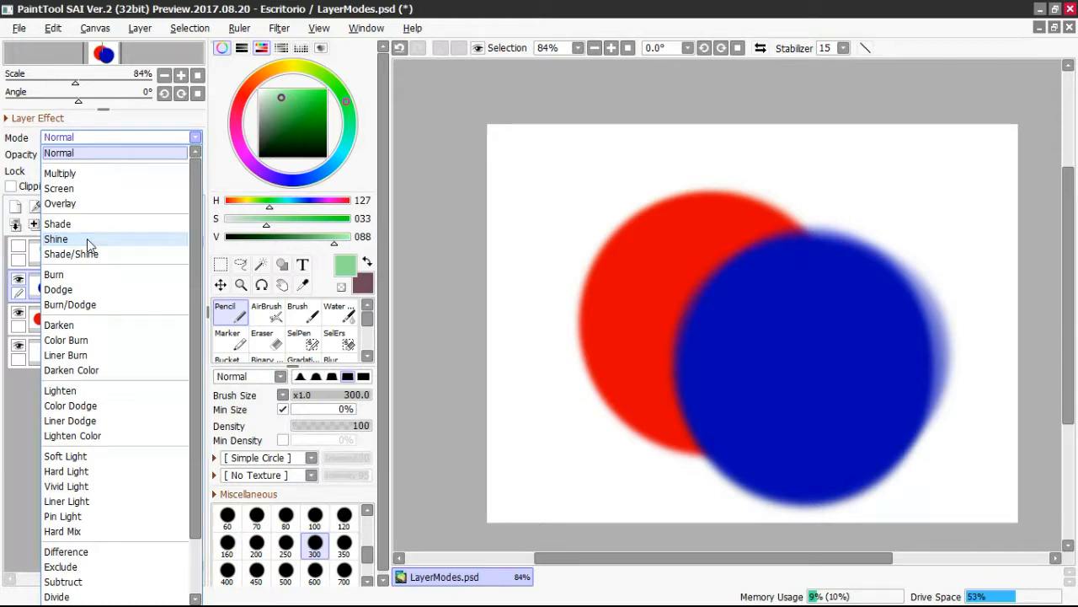
{"action": "left_click", "coordinate": [55, 238]}
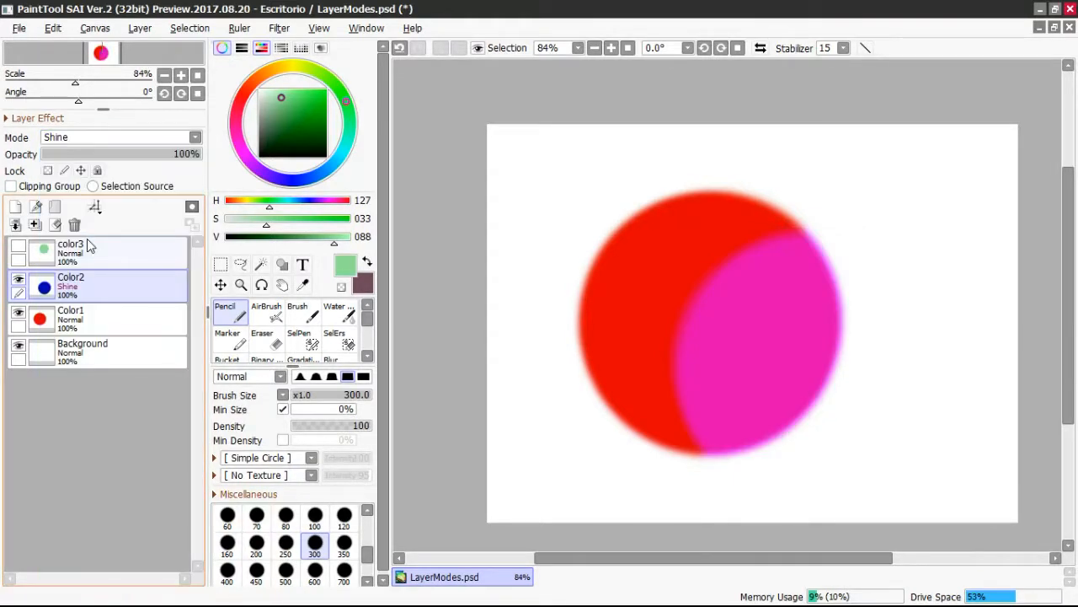
{"action": "mouse_move", "coordinate": [868, 377]}
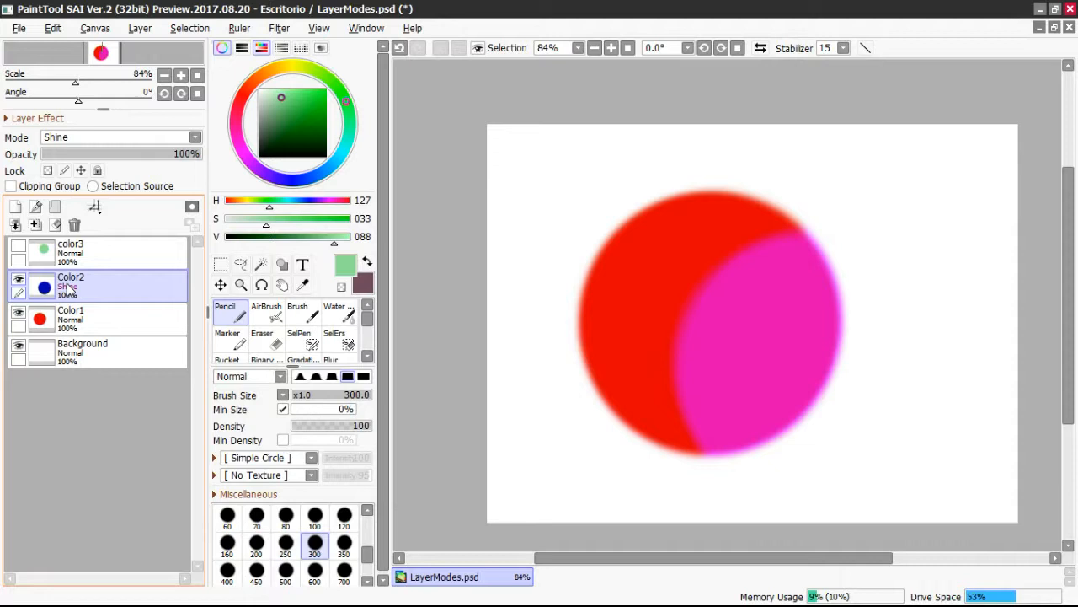
{"action": "left_click", "coordinate": [18, 246]}
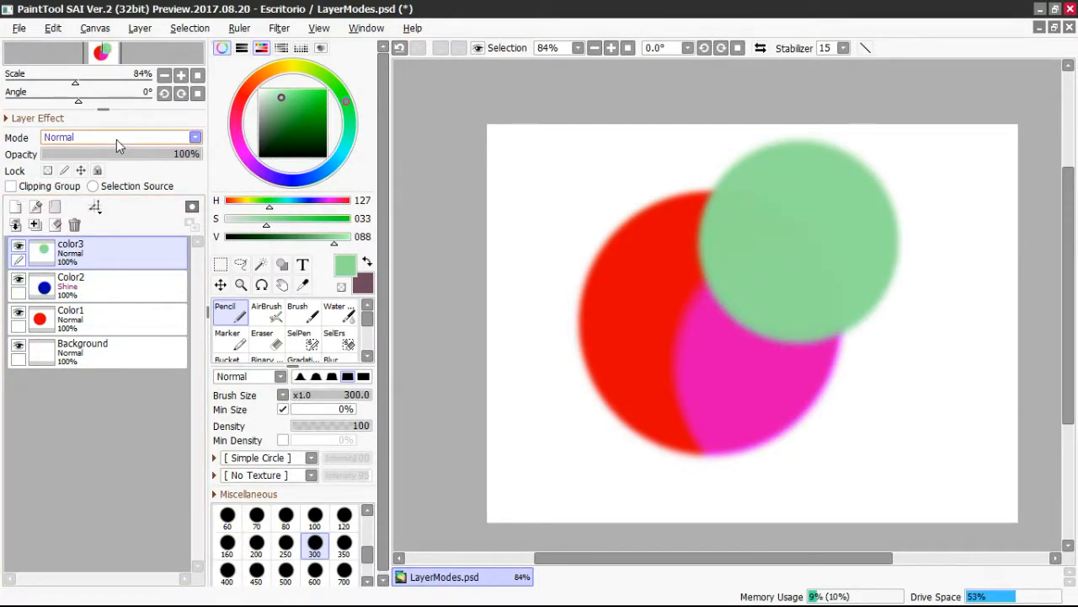
Set the green circle's layer to Multiply blending
{"action": "left_click", "coordinate": [118, 137]}
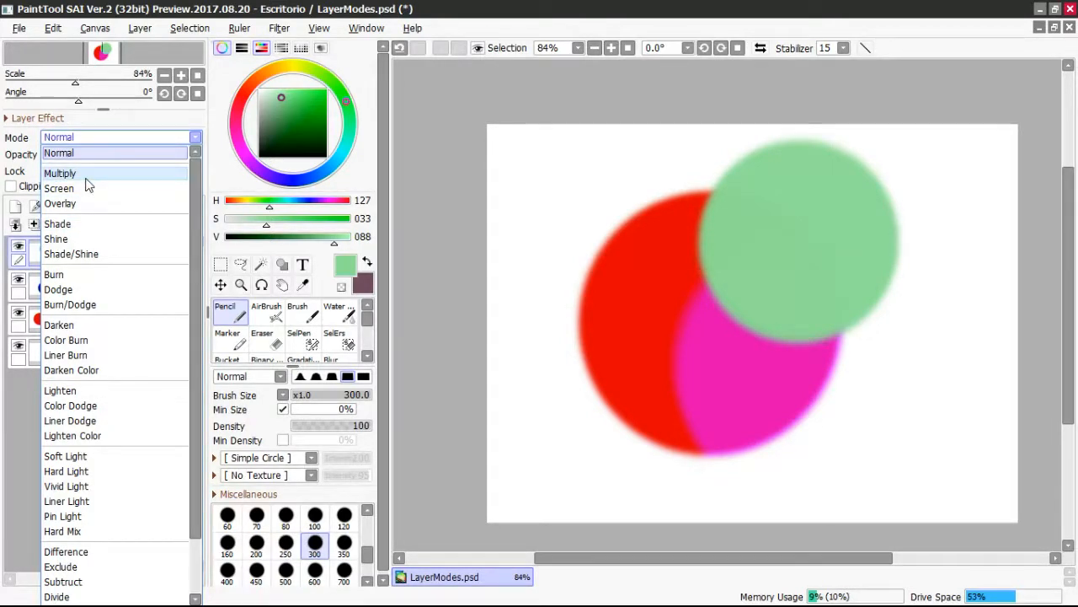
{"action": "left_click", "coordinate": [59, 173]}
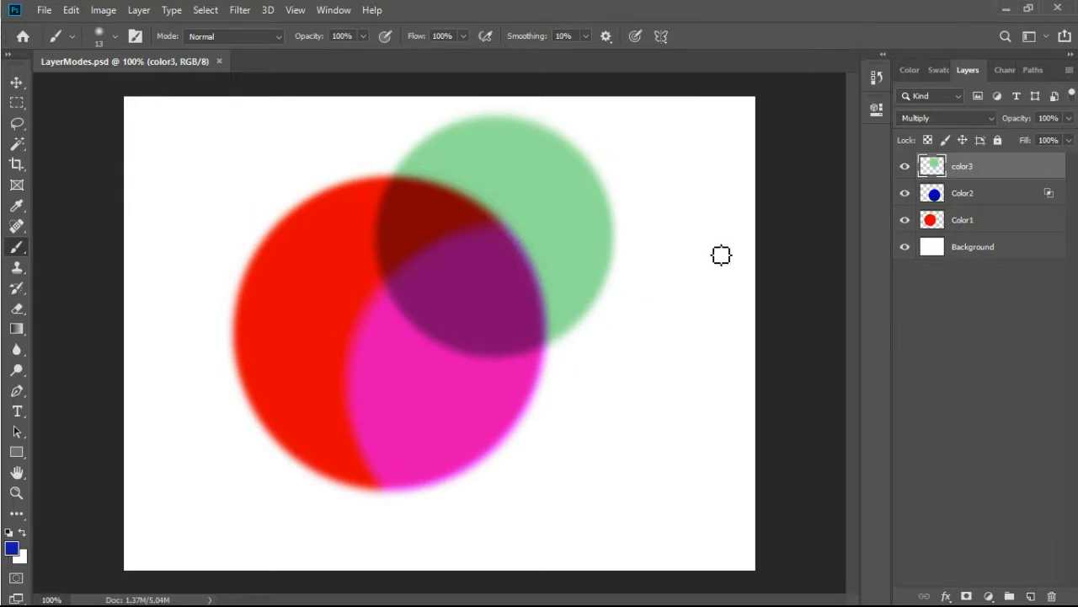
{"action": "mouse_move", "coordinate": [996, 345]}
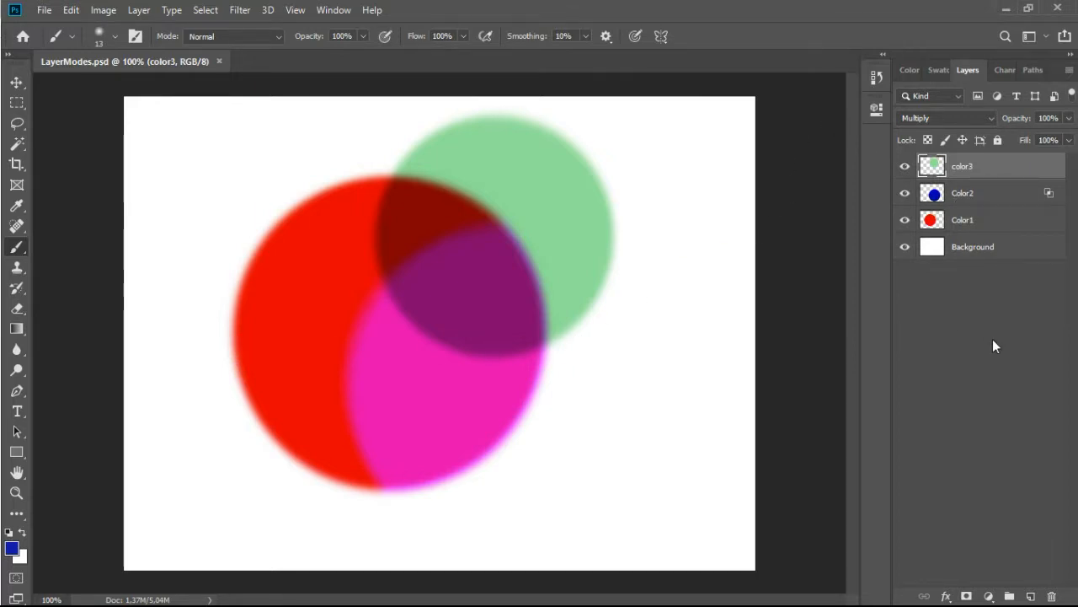
{"action": "mouse_move", "coordinate": [995, 126]}
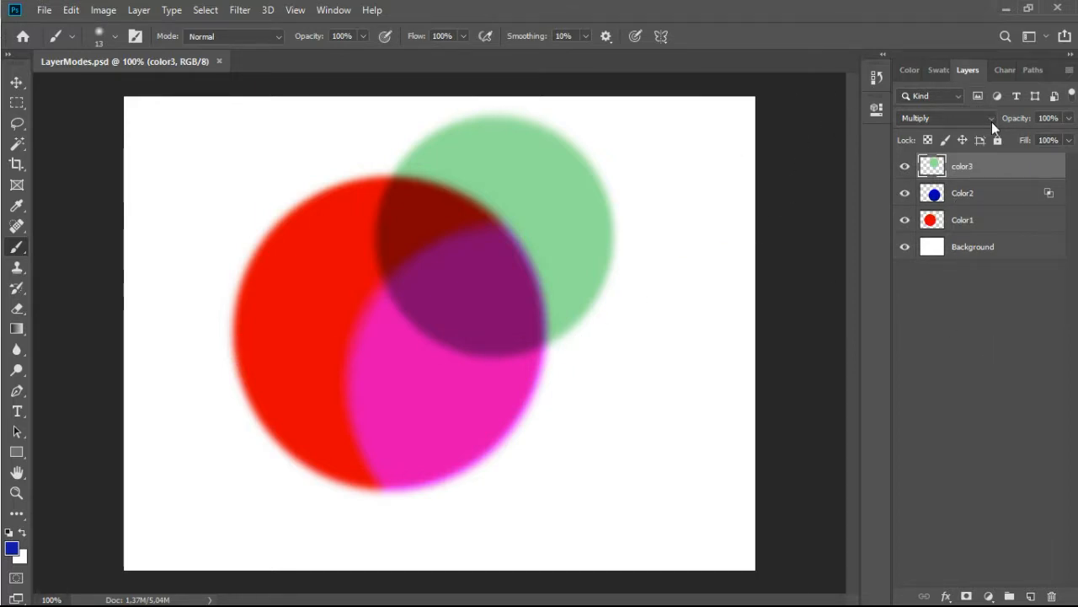
Confirm the green layer stays on Multiply and the red layer on Normal
{"action": "left_click", "coordinate": [946, 118]}
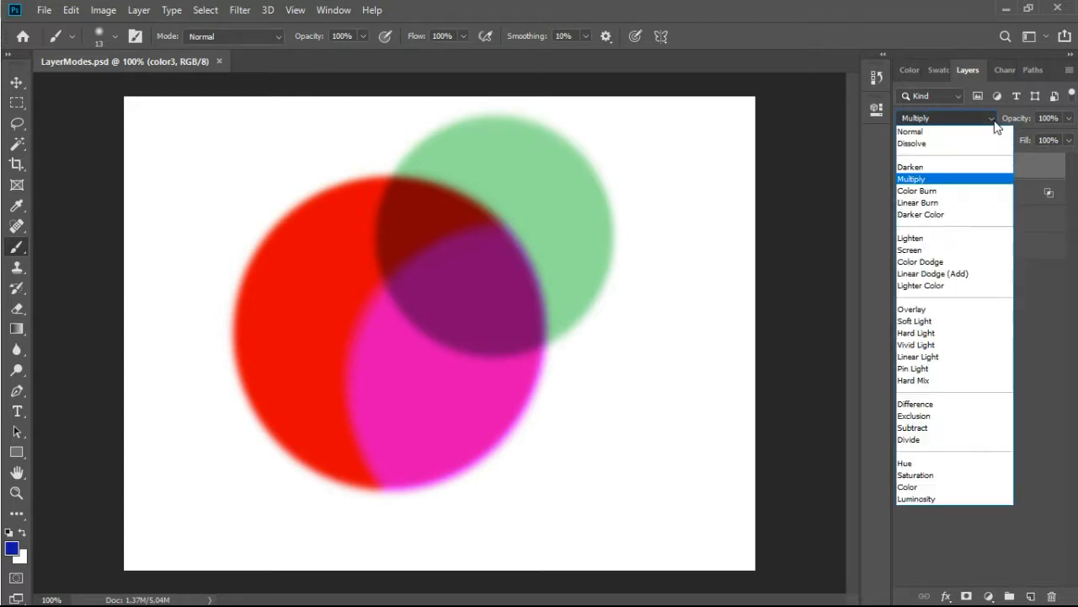
{"action": "left_click", "coordinate": [912, 179]}
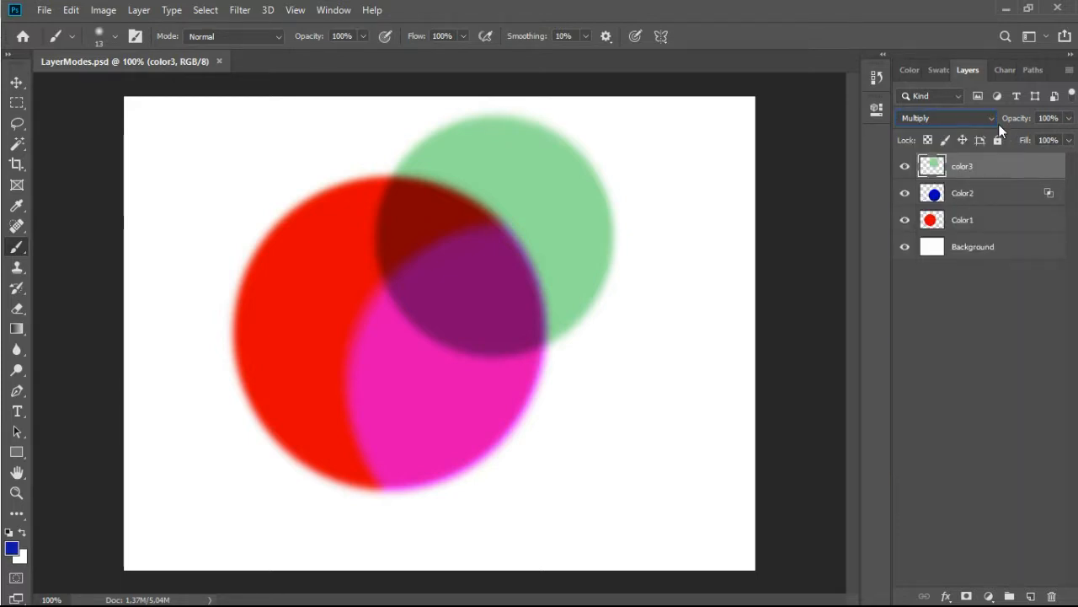
{"action": "left_click", "coordinate": [948, 118]}
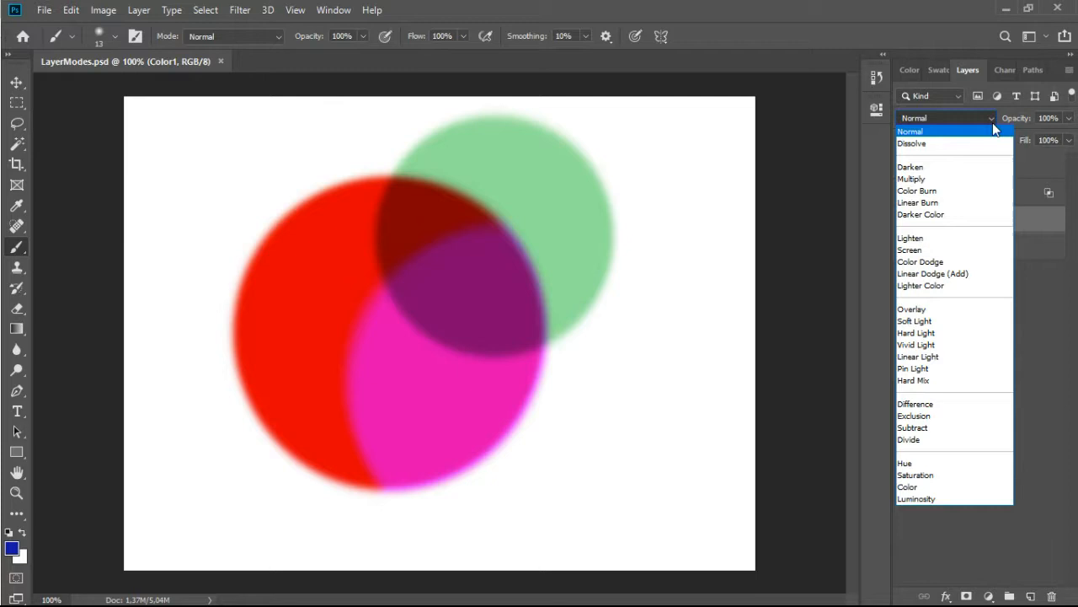
Keep the blue Color2 layer on Linear Dodge (Add) blending
{"action": "left_click", "coordinate": [933, 273]}
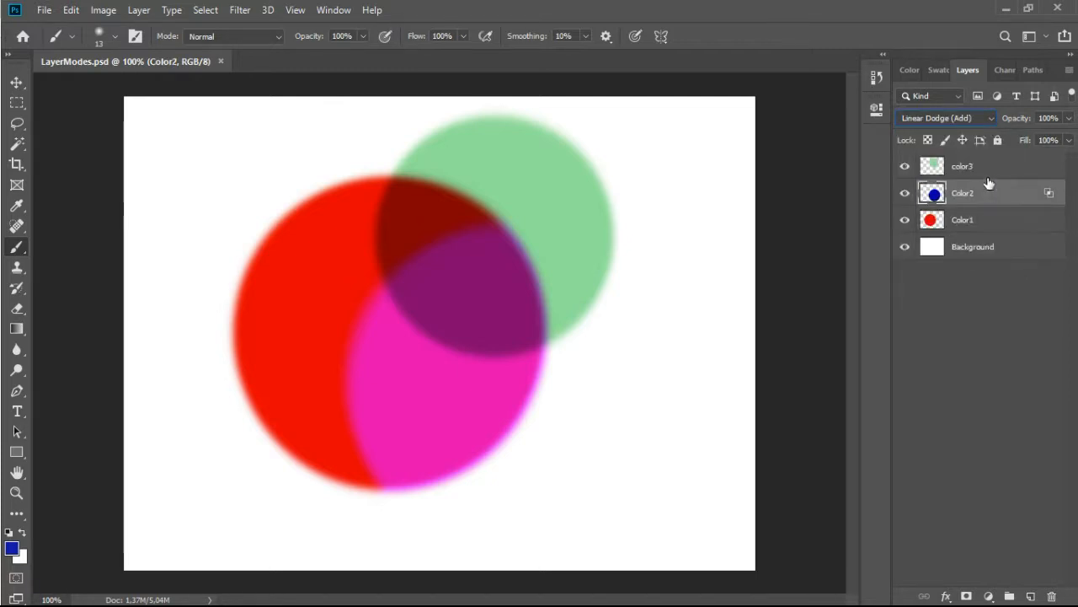
{"action": "left_click", "coordinate": [944, 118]}
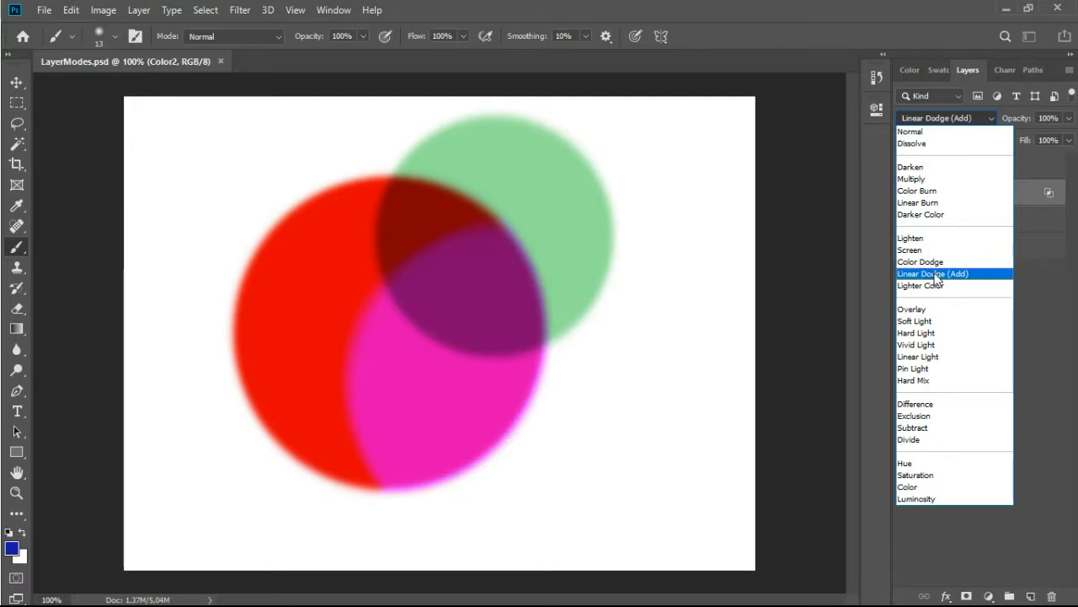
{"action": "left_click", "coordinate": [933, 273]}
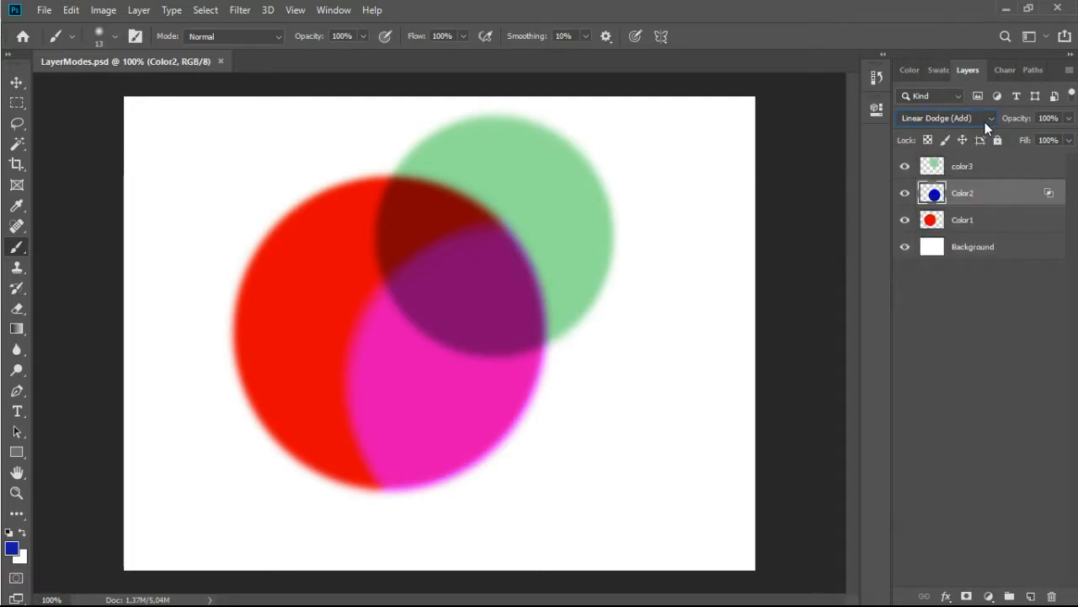
{"action": "mouse_move", "coordinate": [790, 155]}
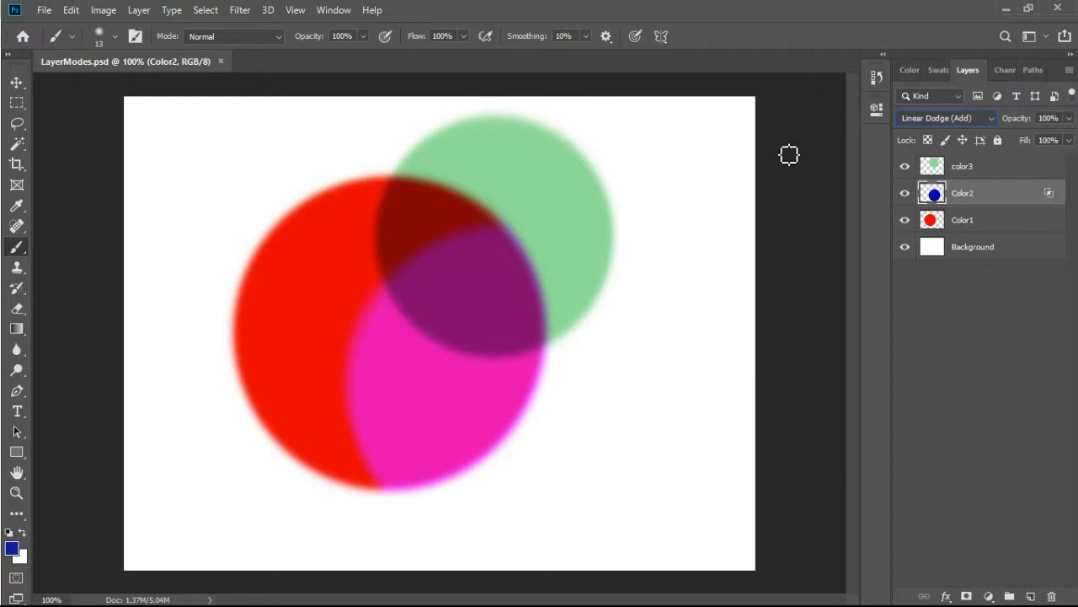
{"action": "mouse_move", "coordinate": [883, 287]}
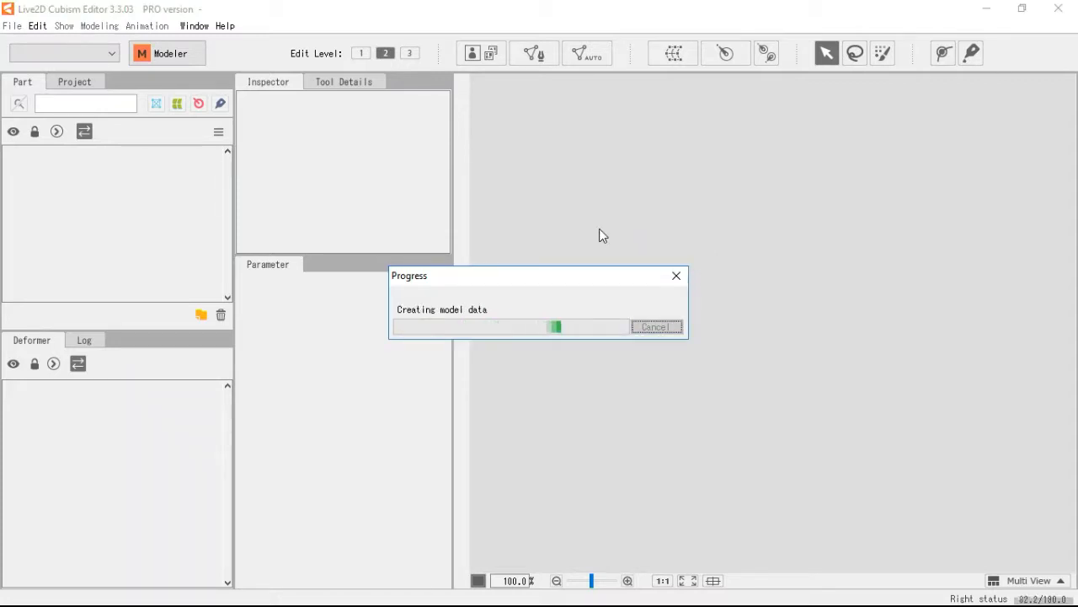
{"action": "mouse_move", "coordinate": [622, 197]}
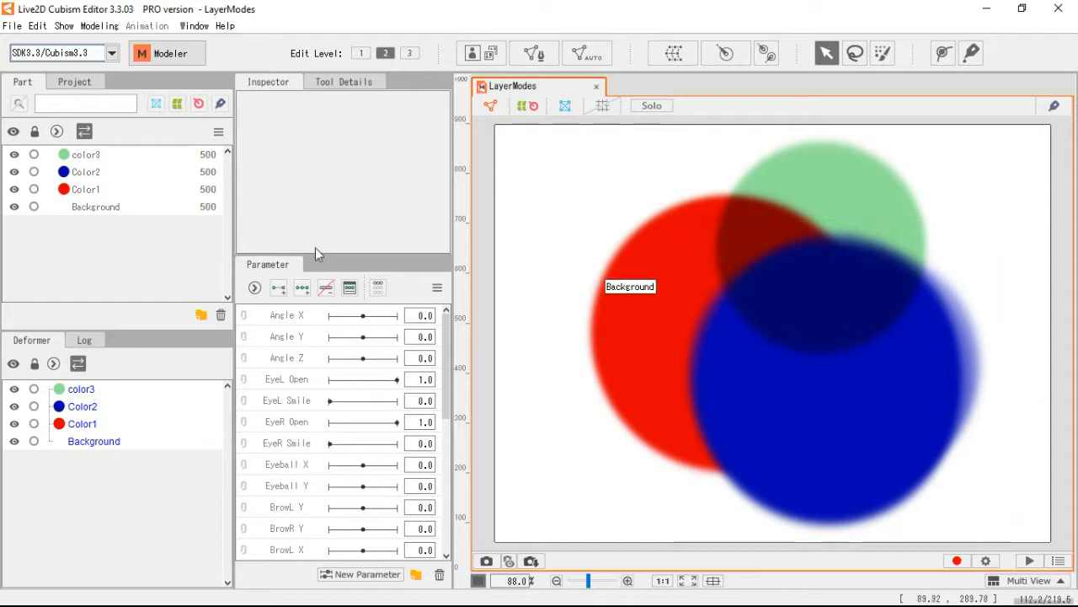
Set the blue Color2 part's blend mode to Additive in the Inspector
{"action": "left_click", "coordinate": [85, 171]}
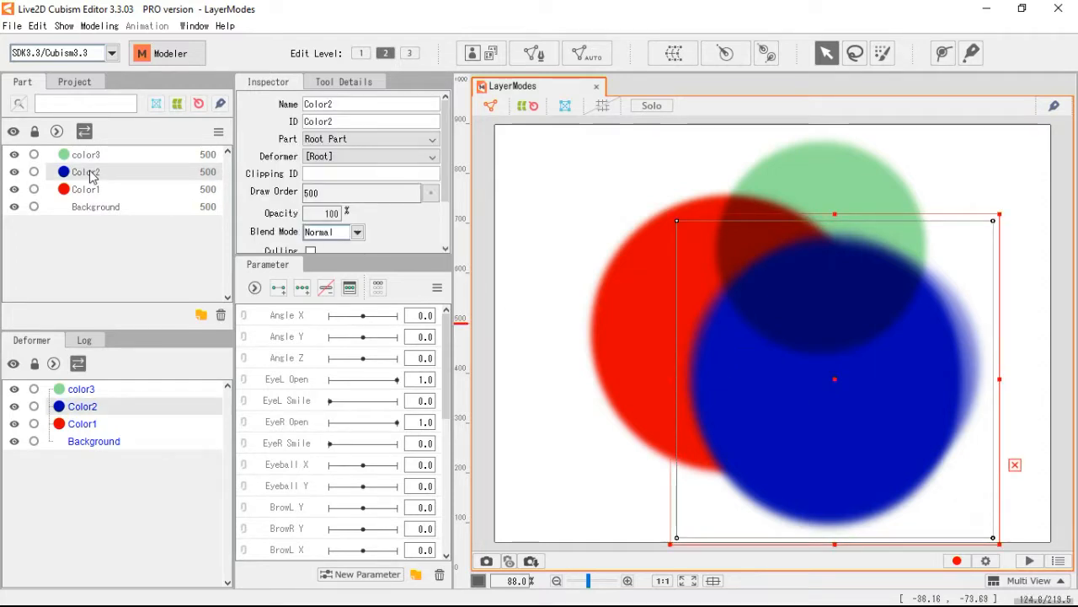
{"action": "left_click", "coordinate": [357, 231]}
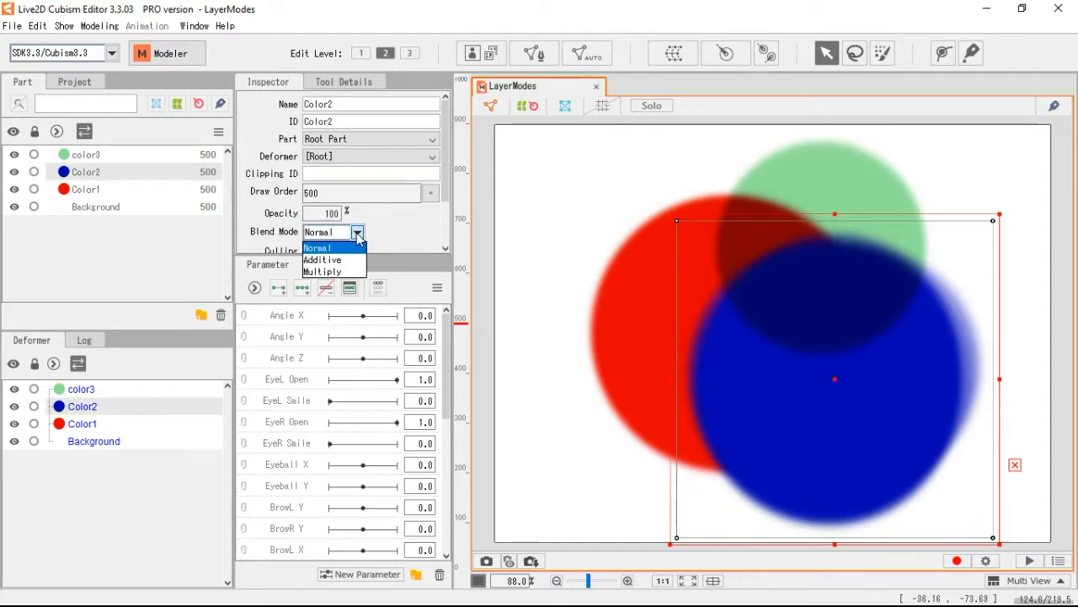
{"action": "mouse_move", "coordinate": [322, 260]}
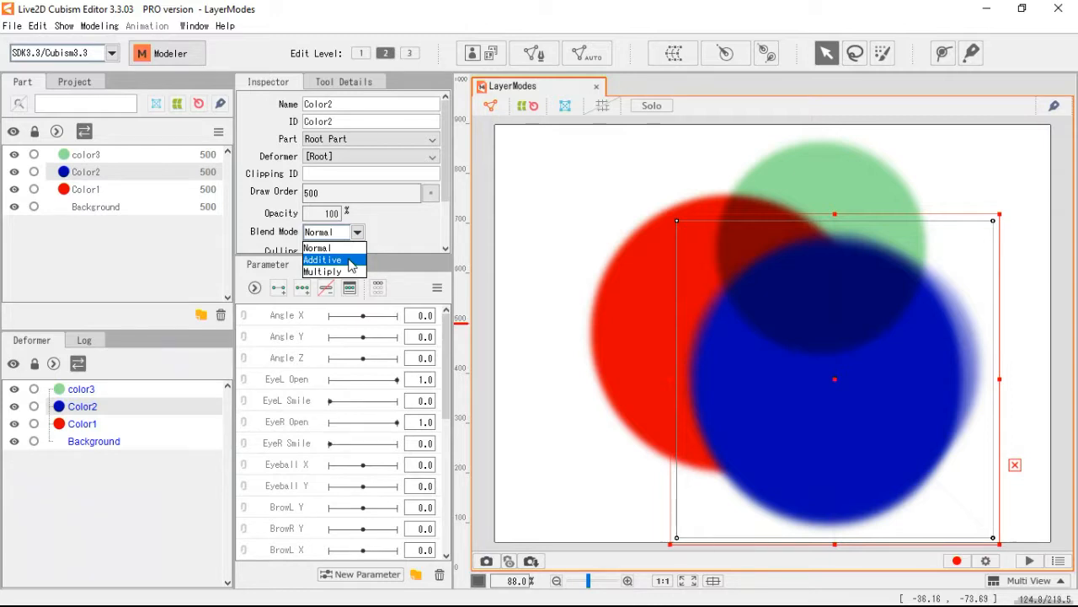
{"action": "left_click", "coordinate": [322, 260]}
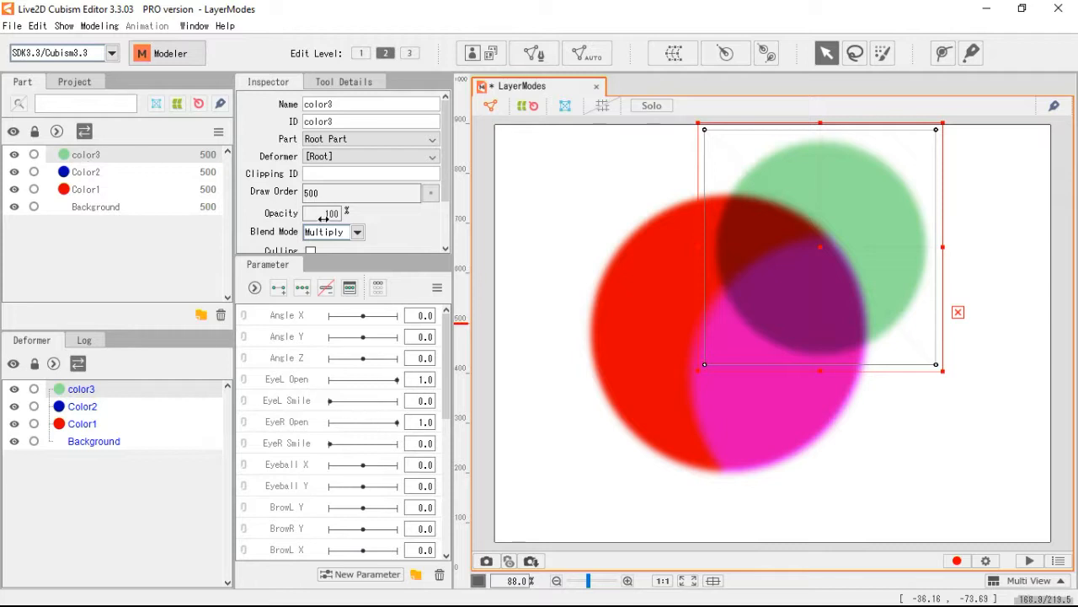
Set color3's blend mode to Multiply, then select the red Color1 part to check it
{"action": "left_click", "coordinate": [357, 231]}
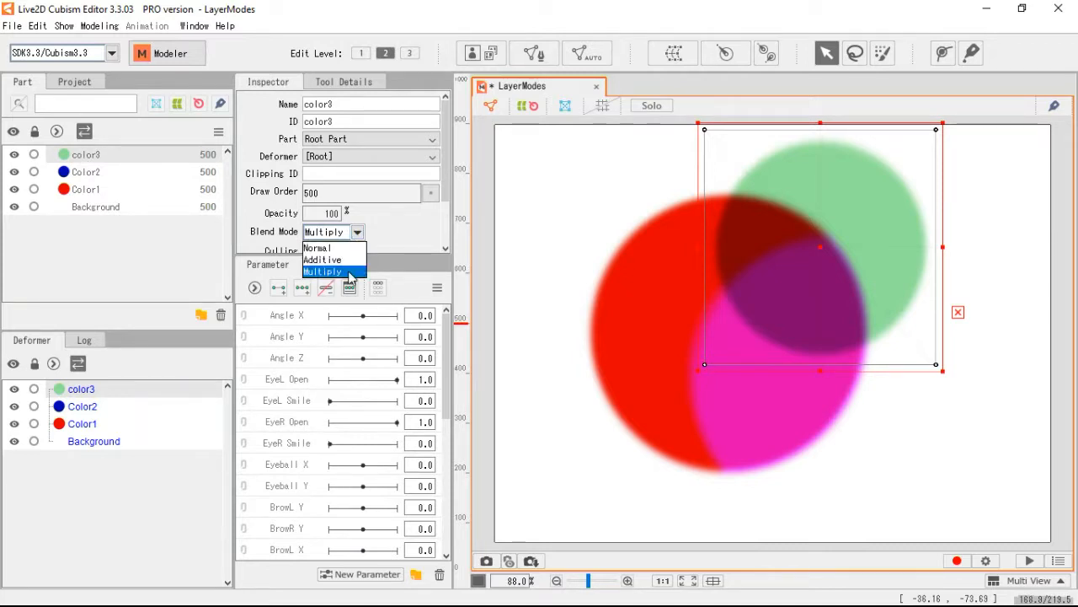
{"action": "left_click", "coordinate": [322, 272]}
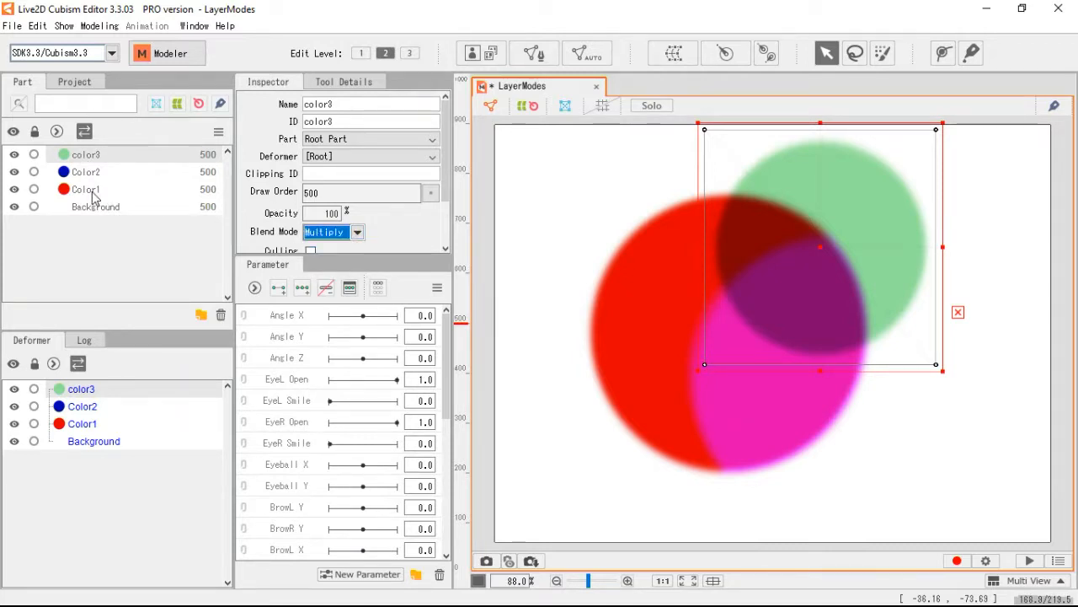
{"action": "left_click", "coordinate": [85, 189]}
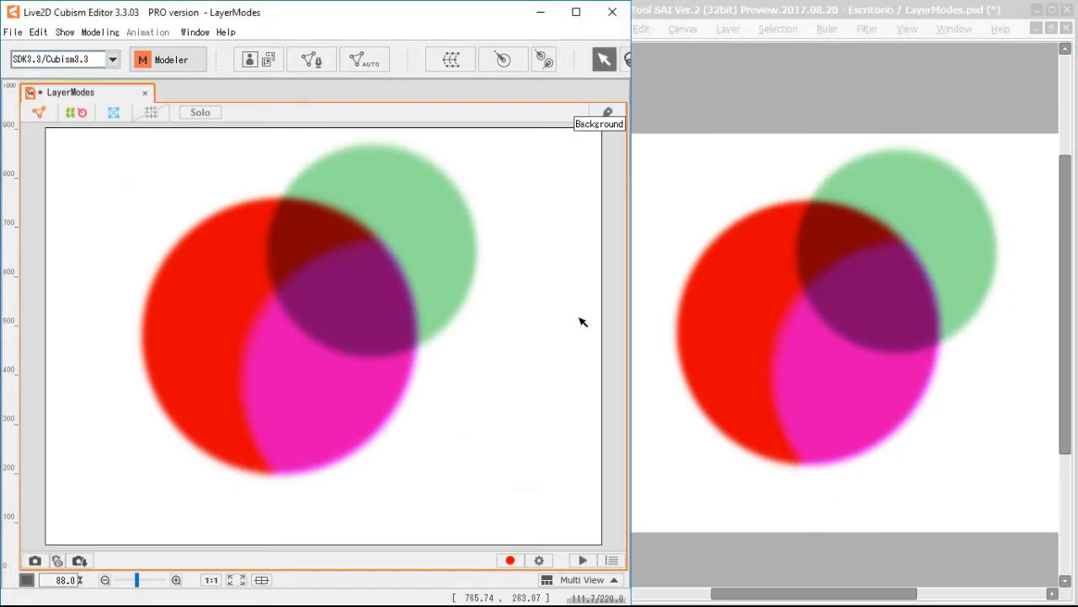
{"action": "mouse_move", "coordinate": [849, 303]}
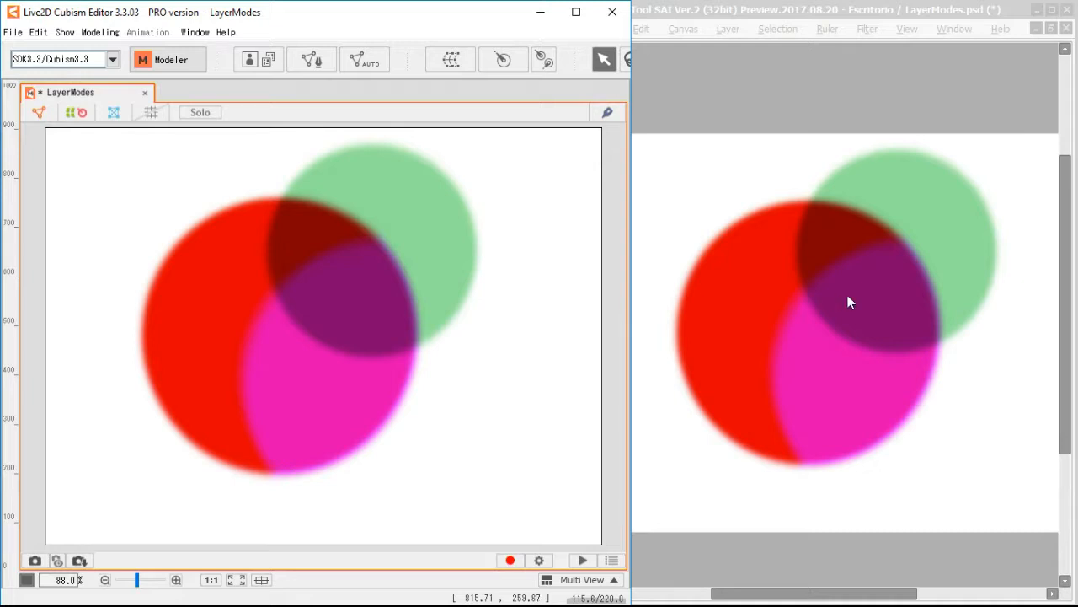
Bring the PaintTool SAI window forward beside the Cubism Editor model
{"action": "left_click", "coordinate": [849, 302]}
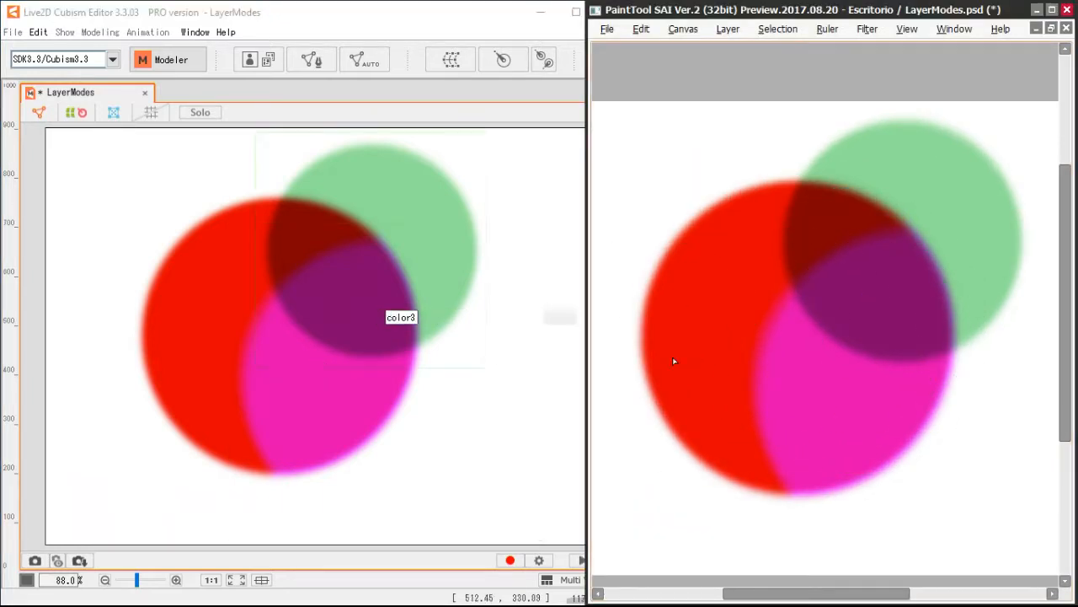
{"action": "mouse_move", "coordinate": [695, 303]}
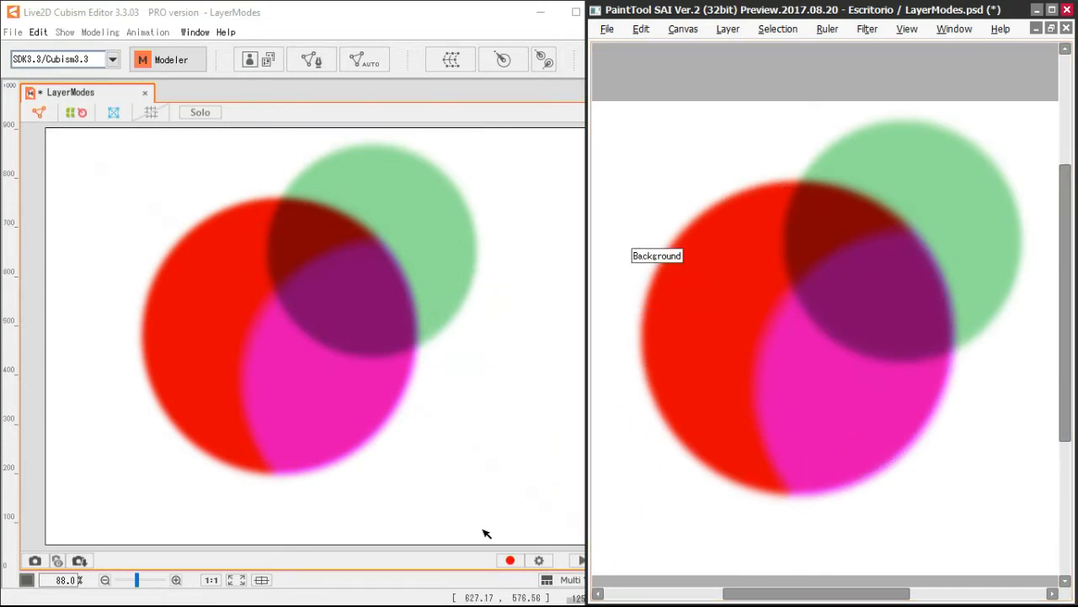
{"action": "mouse_move", "coordinate": [554, 503]}
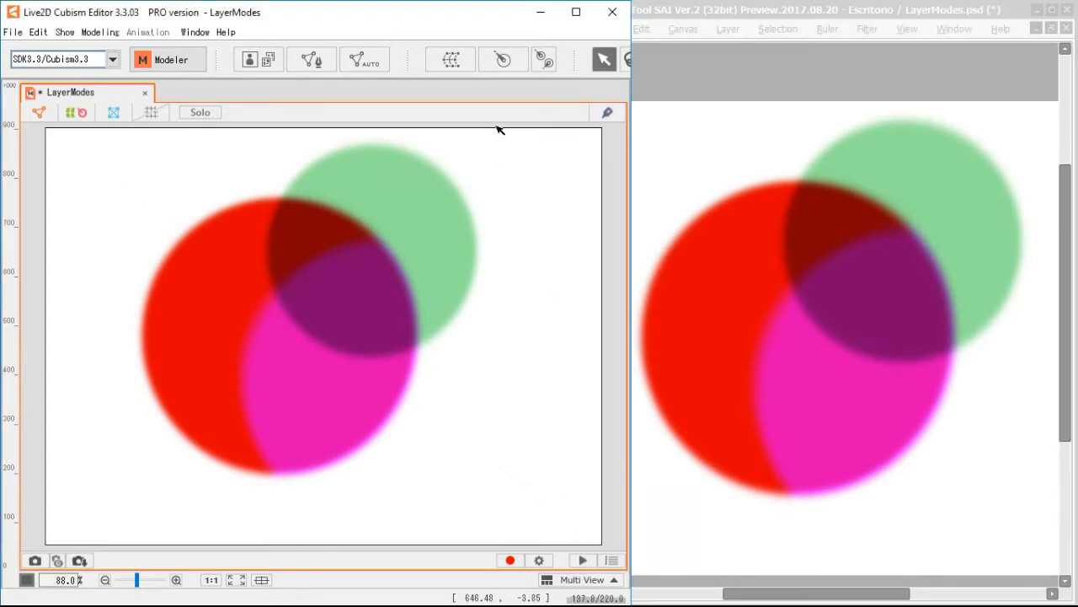
{"action": "mouse_move", "coordinate": [602, 525]}
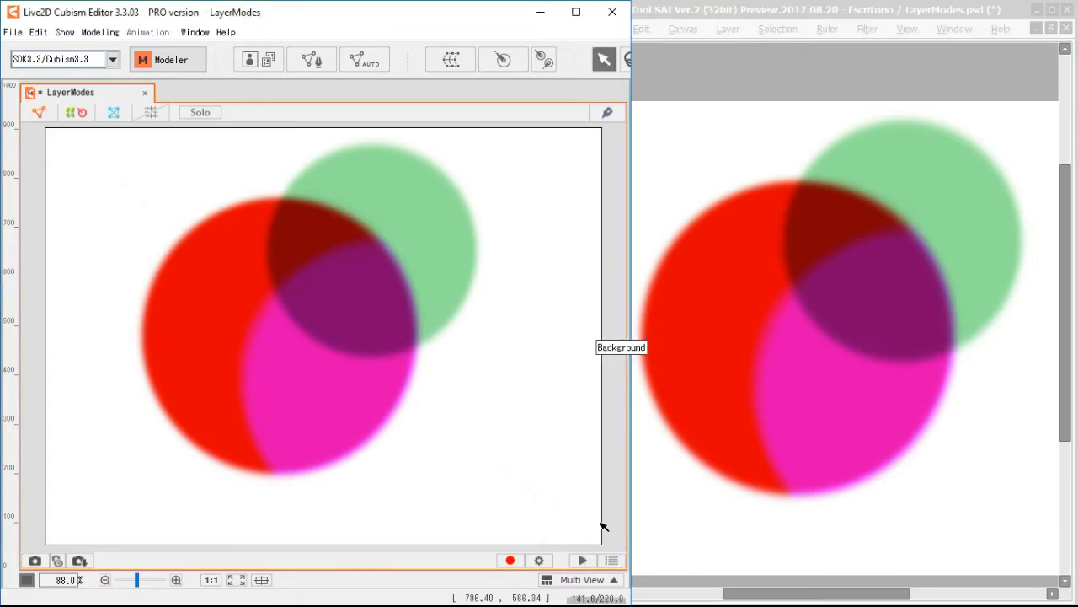